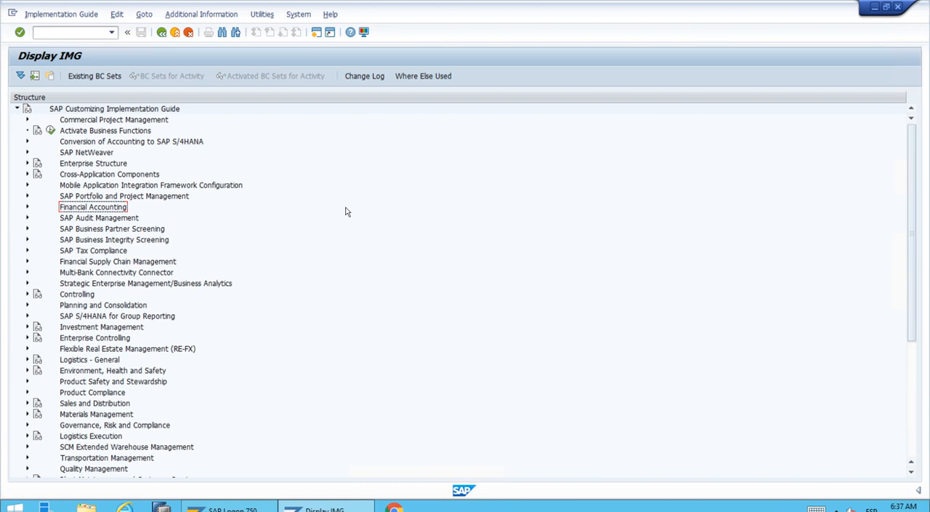
mouse_move(67, 215)
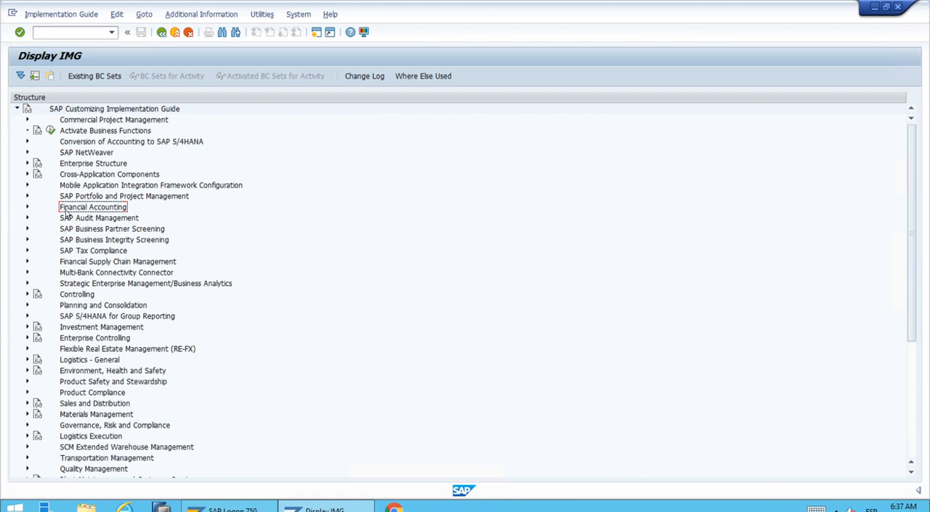
mouse_move(27, 212)
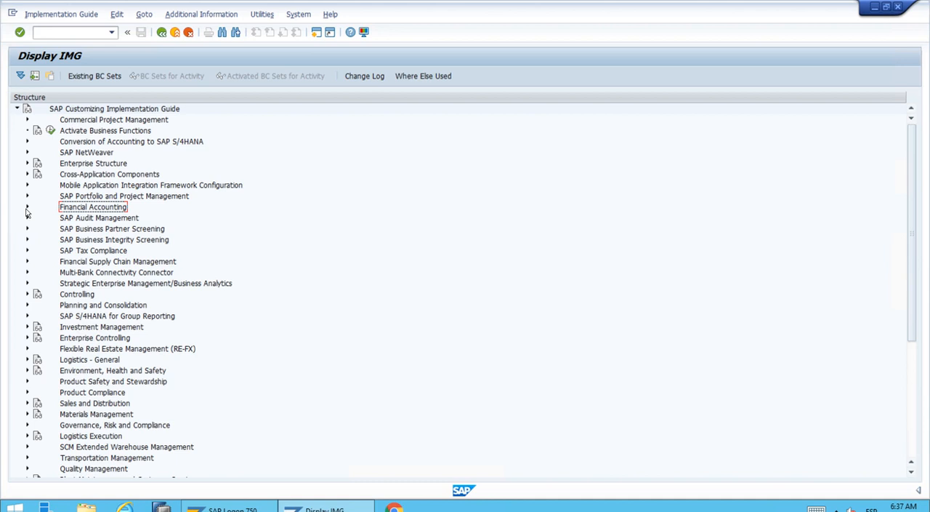
Expand Financial Accounting > General Ledger Accounting > Master Data > G/L Accounts > Preparations in the IMG.
left_click(27, 207)
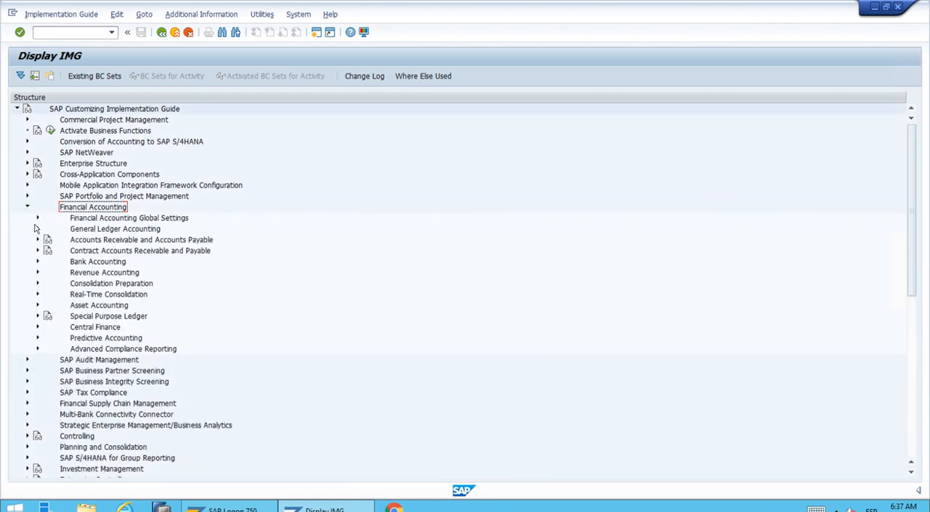
left_click(37, 228)
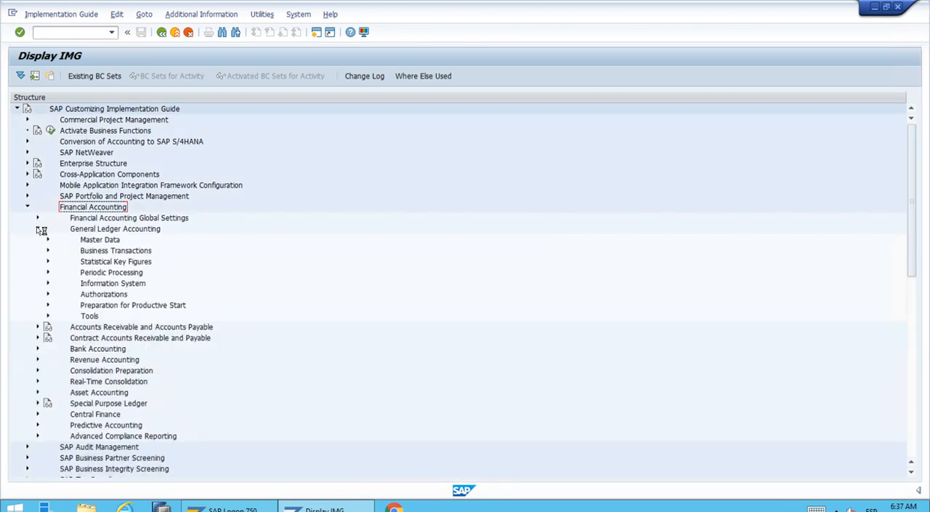
left_click(48, 239)
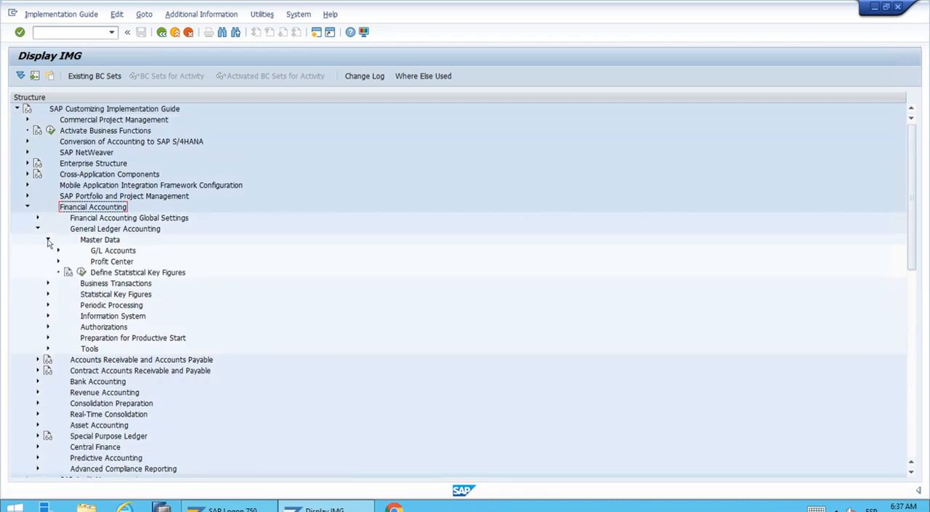
mouse_move(59, 254)
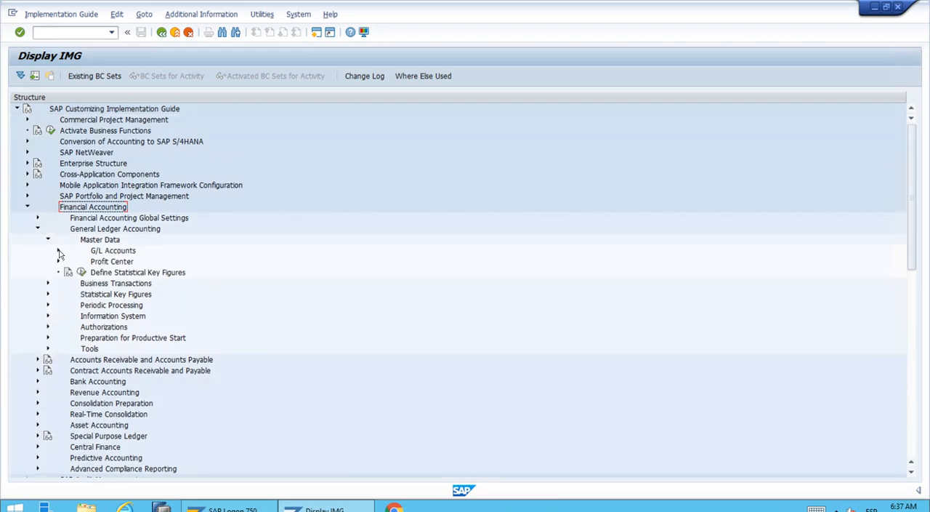
left_click(58, 250)
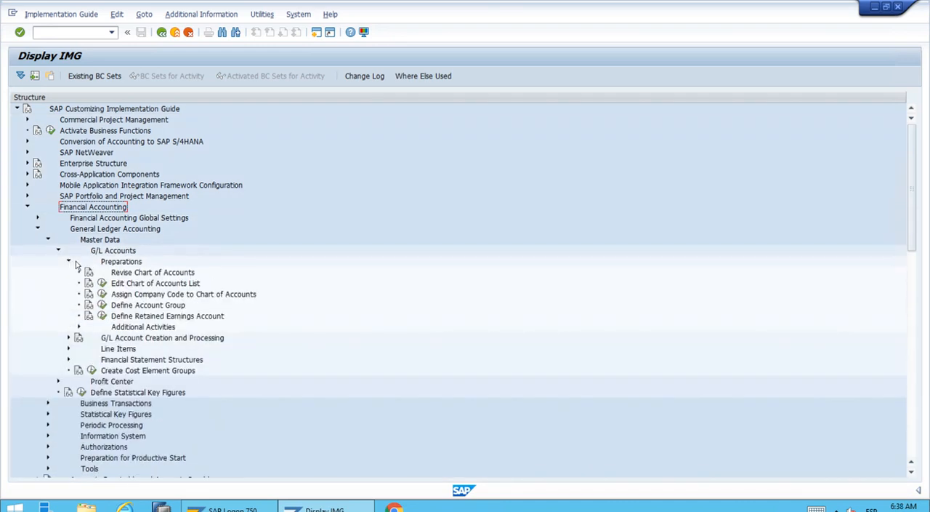
left_click(148, 304)
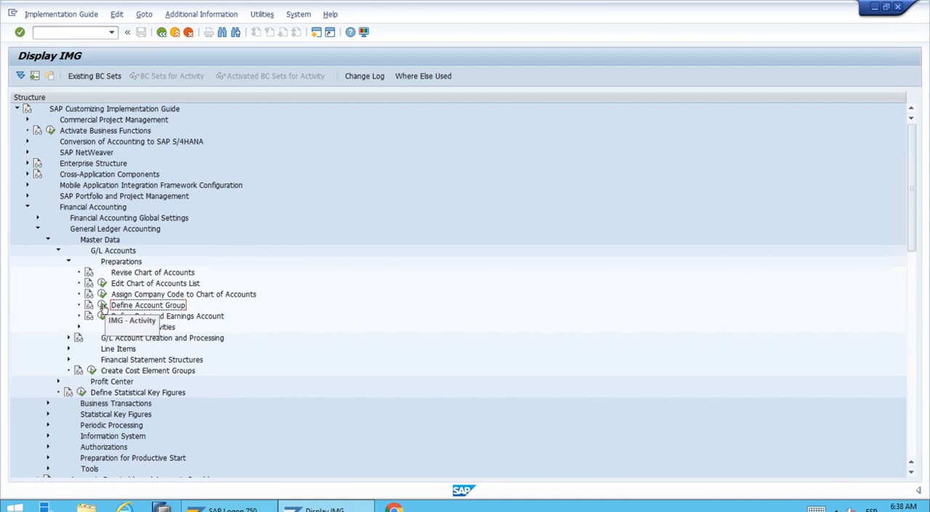
Open Define Account Group and copy YCOA's income statement accounts group (ERG.) as a template.
double_click(148, 304)
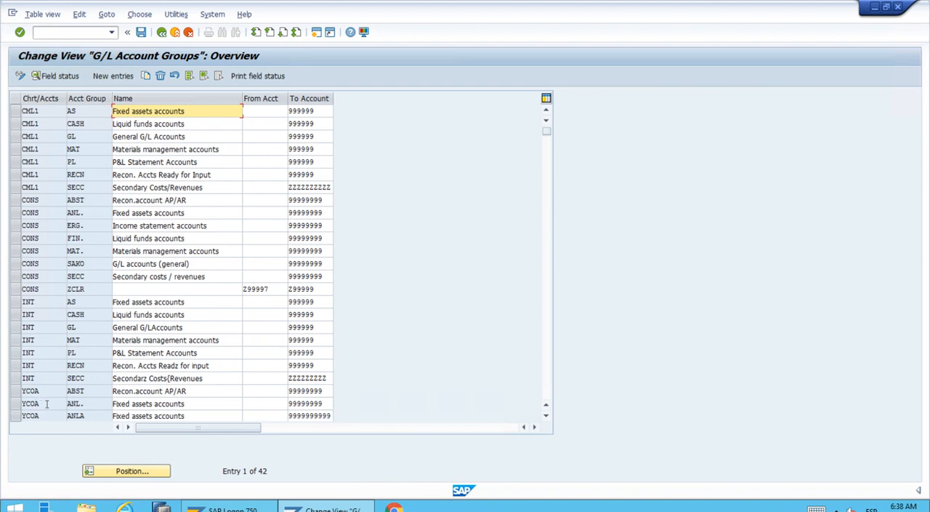
mouse_move(551, 408)
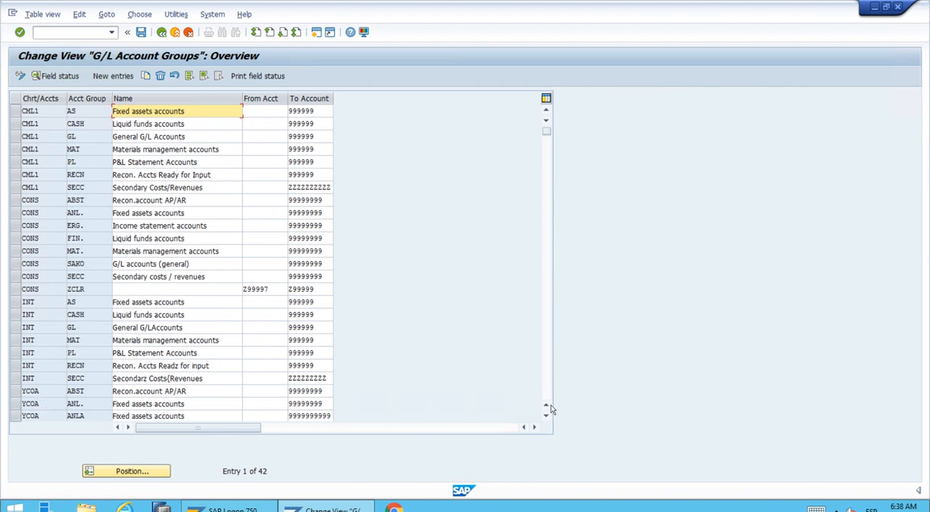
left_click(546, 405)
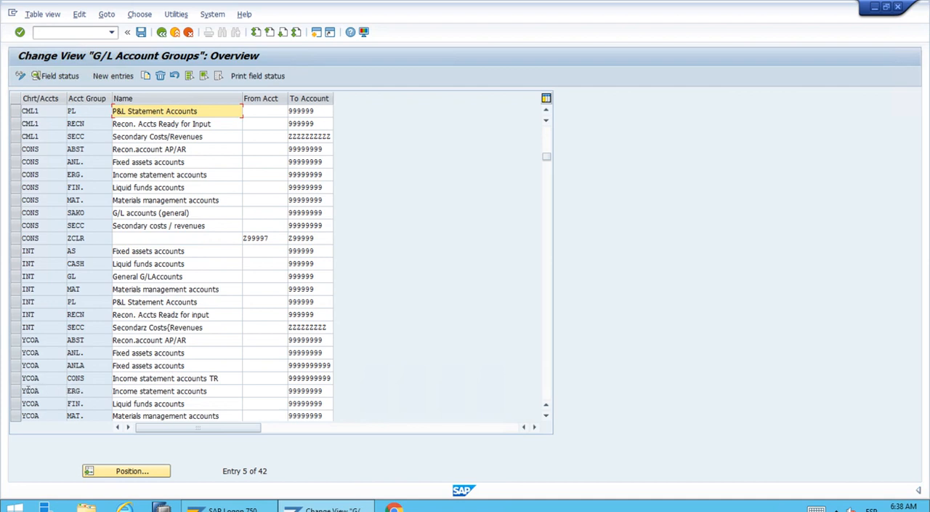
left_click(19, 391)
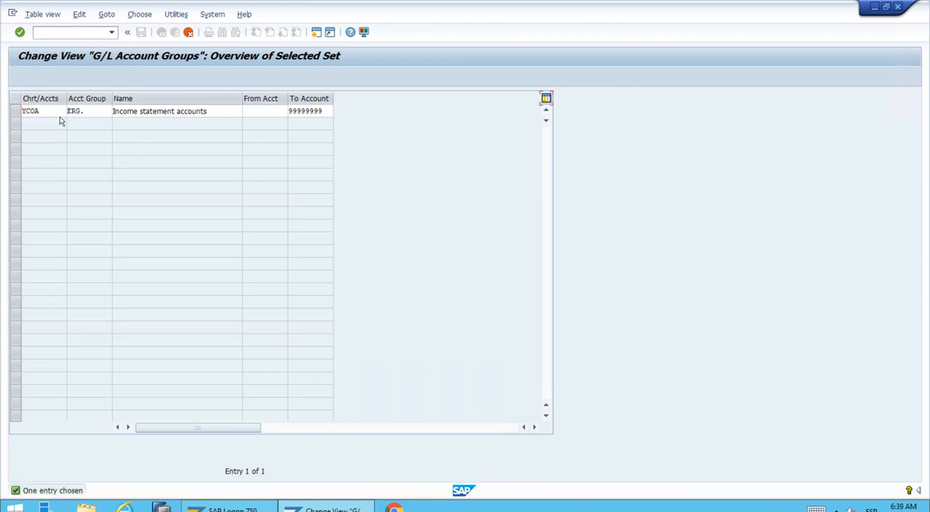
Overwrite the copied row with group SETI named 'Exec. Expenses' and clear From Acct.
left_click(87, 111)
type("SETI")
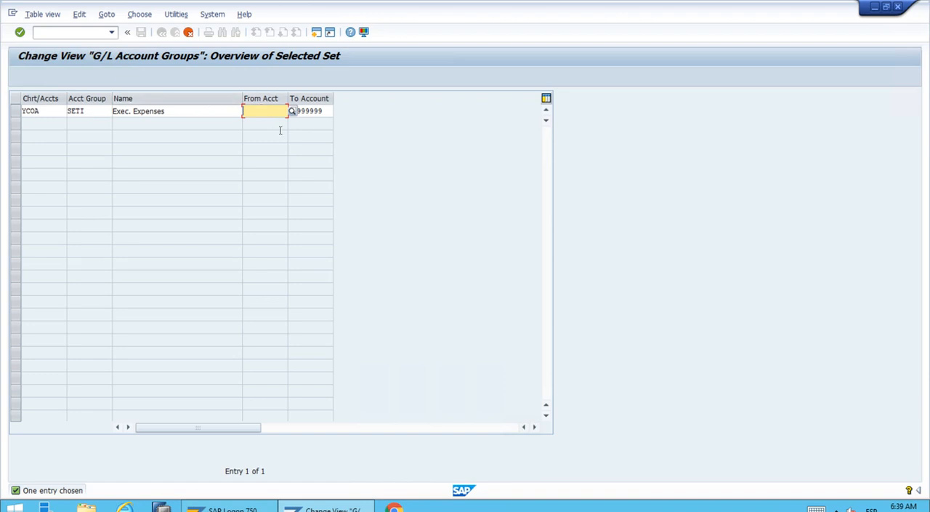
Set SETI's account range from ZZ000000 to ZZ999999.
type("zz")
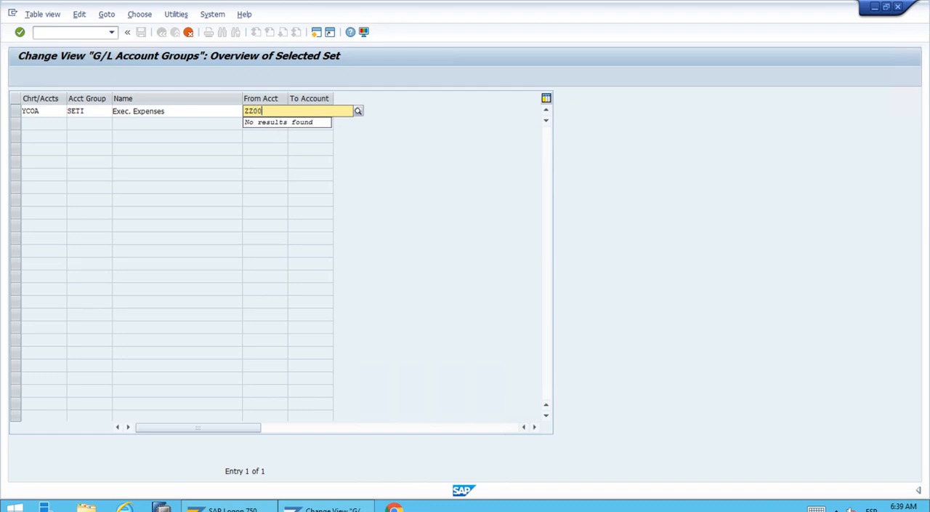
type("0")
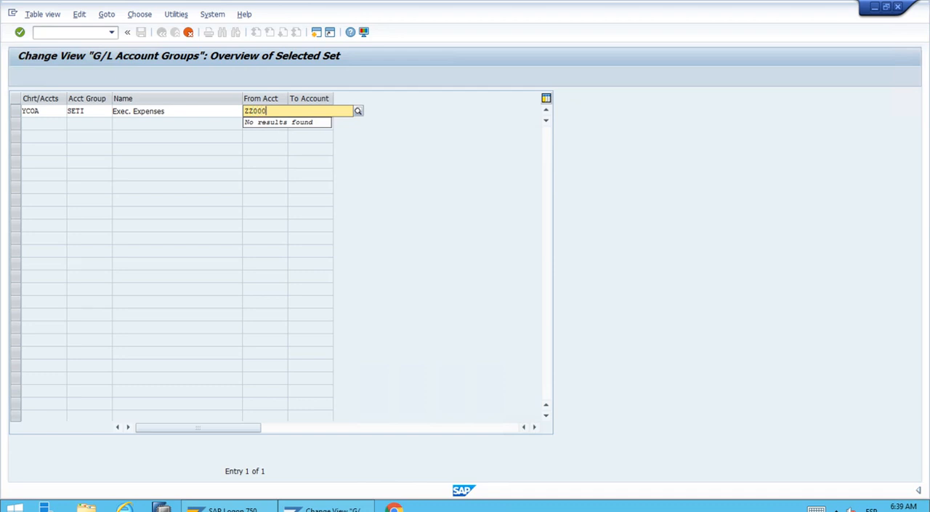
type("000")
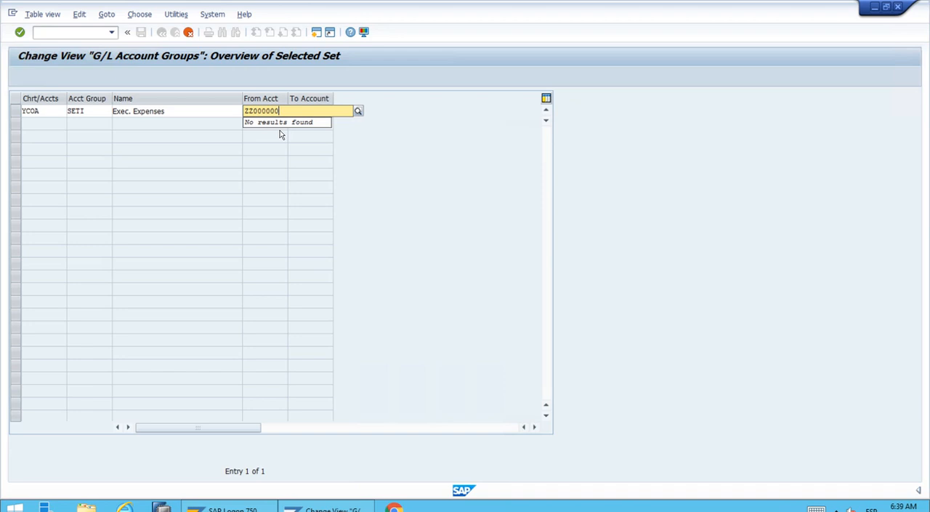
type("99999999")
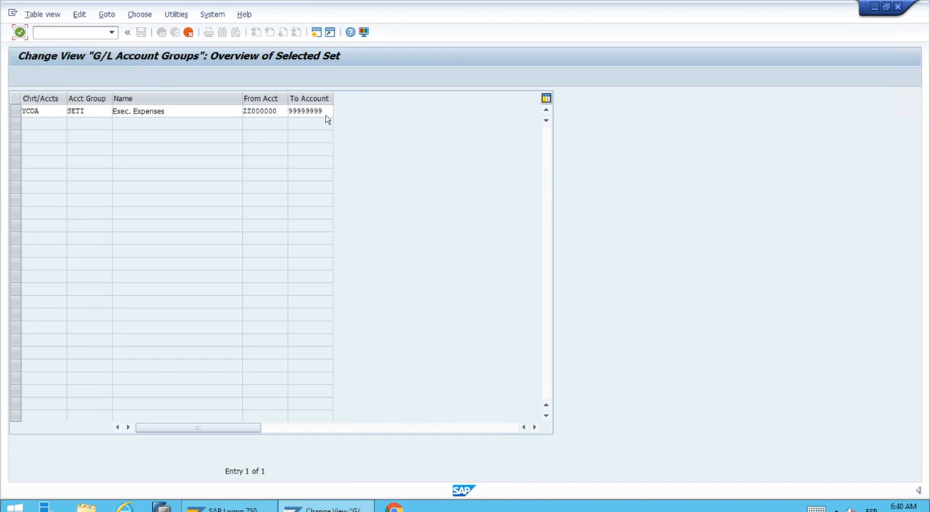
left_click(309, 110)
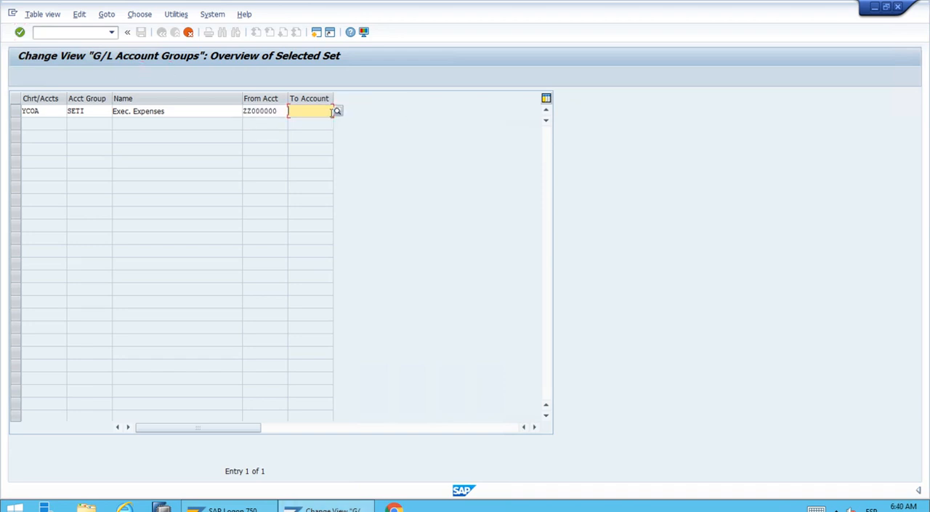
type("ZZ999999")
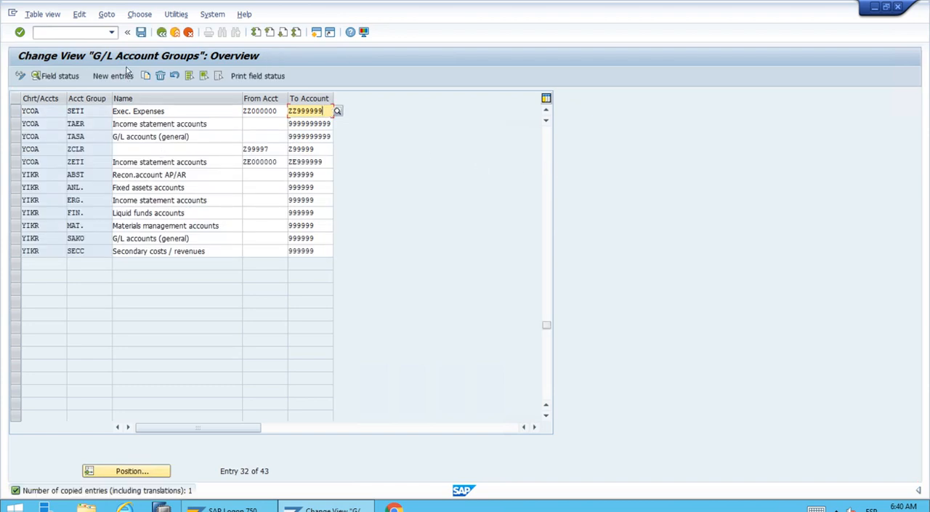
Save the SETI account group and go back to the Display IMG tree.
left_click(141, 32)
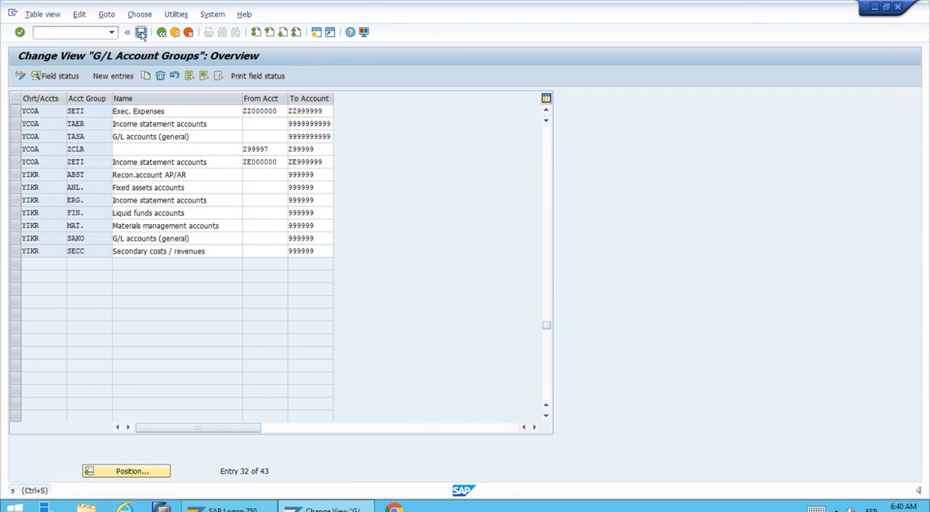
left_click(141, 31)
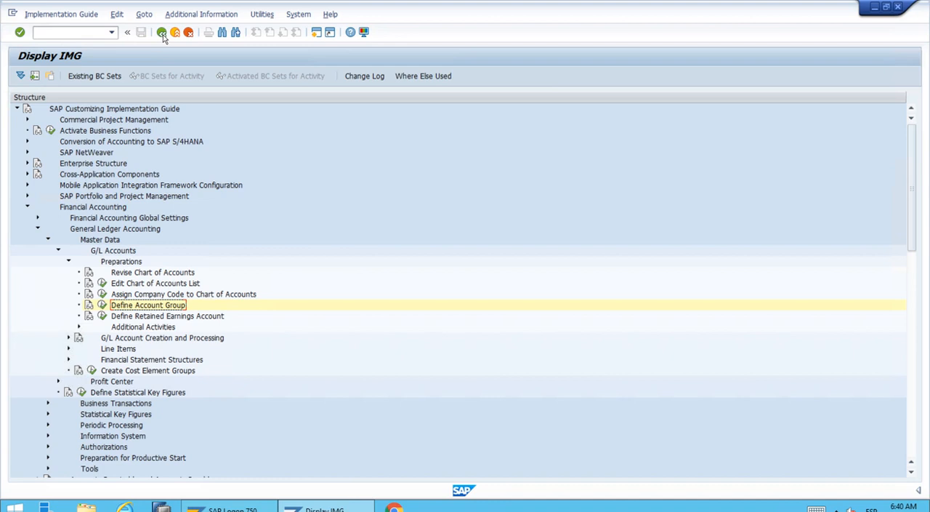
mouse_move(221, 291)
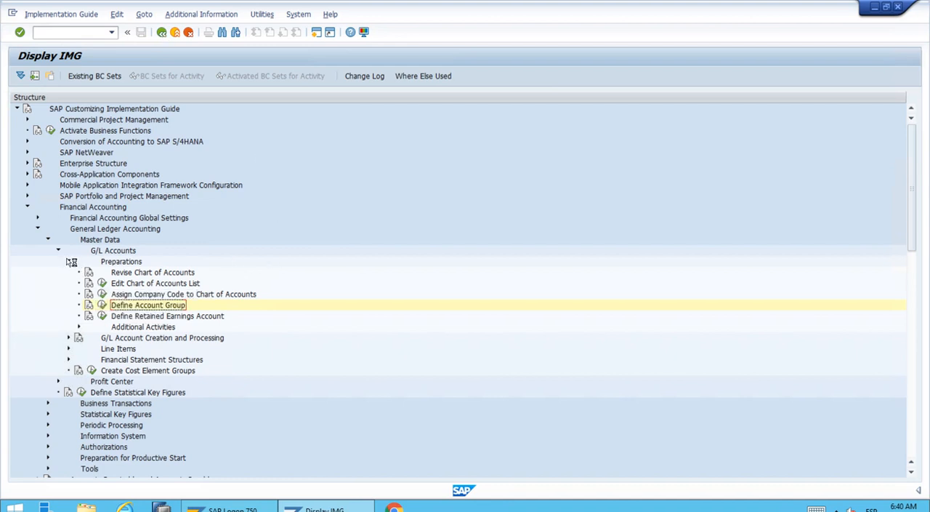
Collapse the G/L Accounts branch, leaving Master Data's sub-branches visible.
left_click(58, 250)
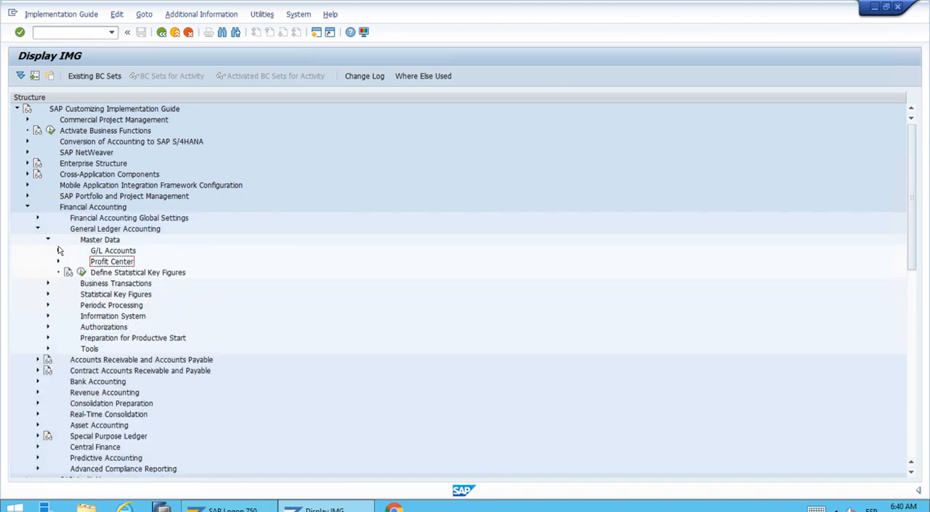